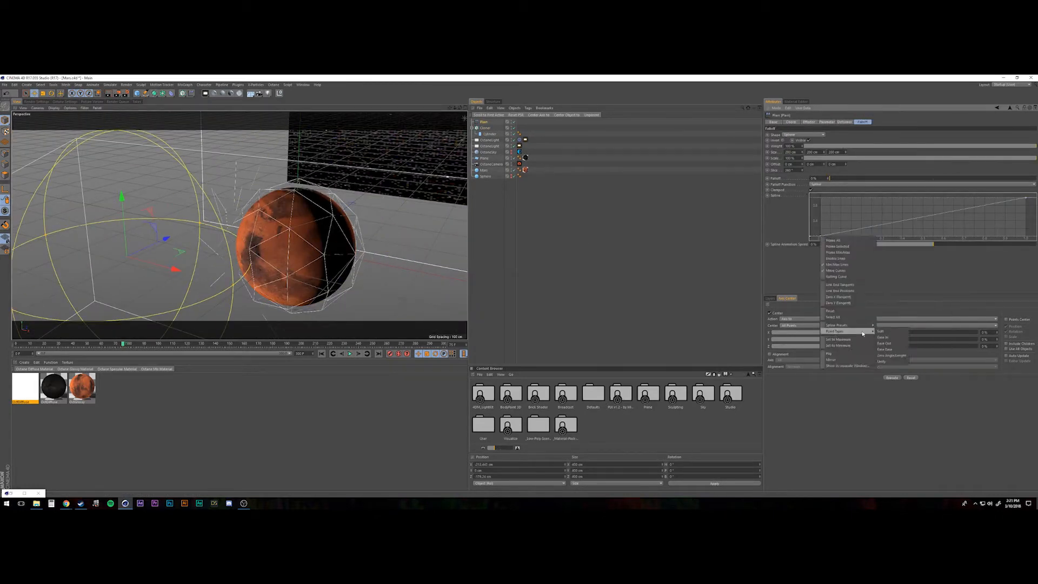
# Open the Plain effector's Falloff settings and reshape the falloff box around Mars.
pyautogui.click(882, 330)
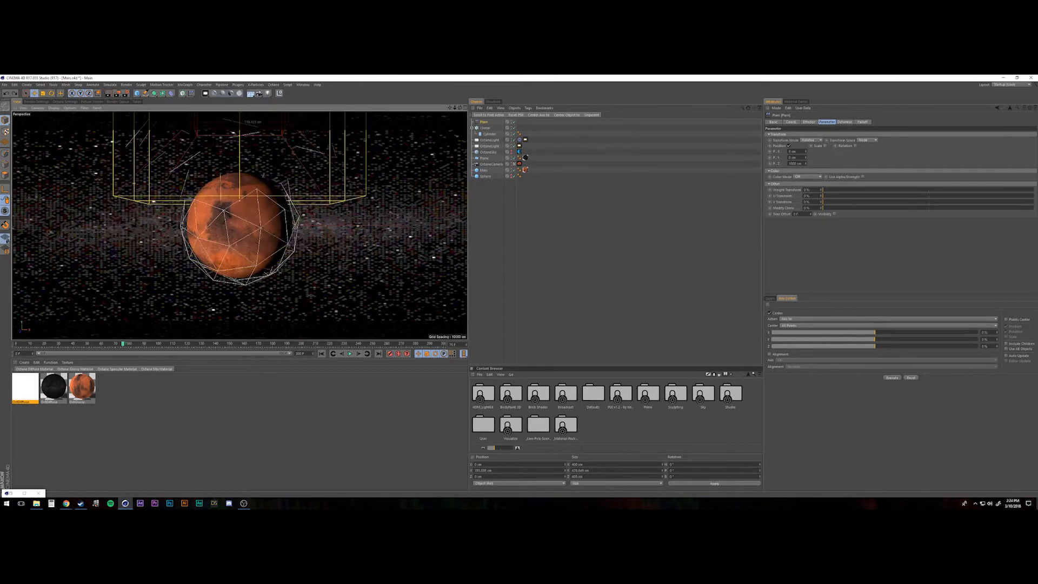
pyautogui.click(862, 122)
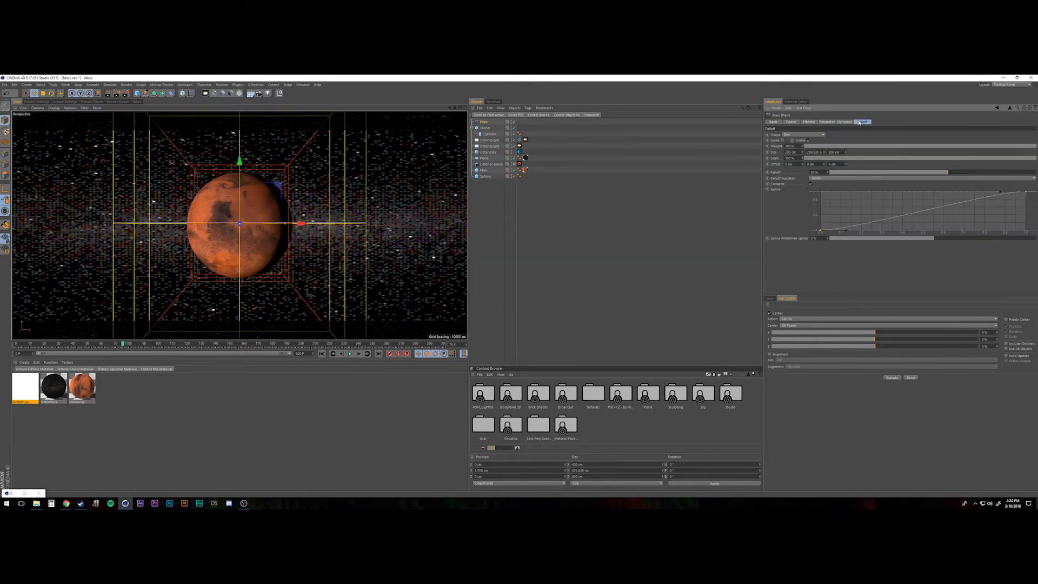
pyautogui.click(791, 122)
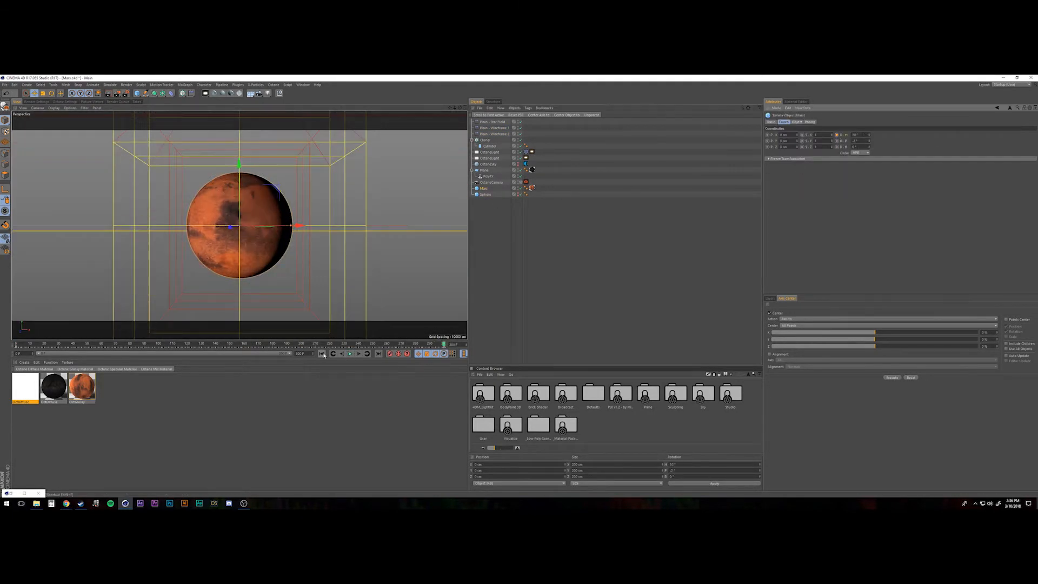
# Configure Octane render kernels and passes, then live-preview the white sphere.
pyautogui.click(205, 92)
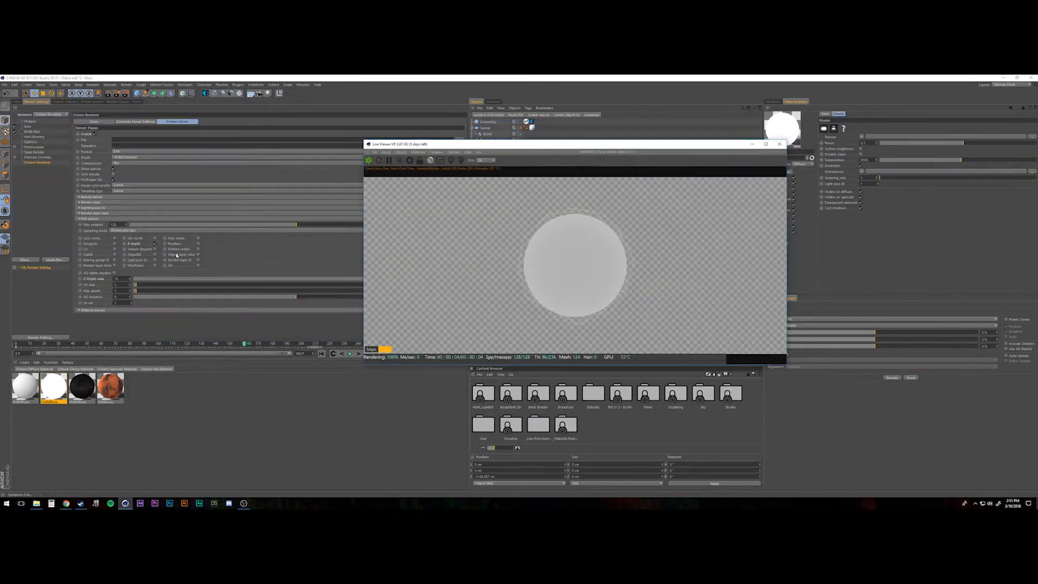
# Browse the After Effects import dialog to the rendered Mars frames folder.
pyautogui.click(779, 143)
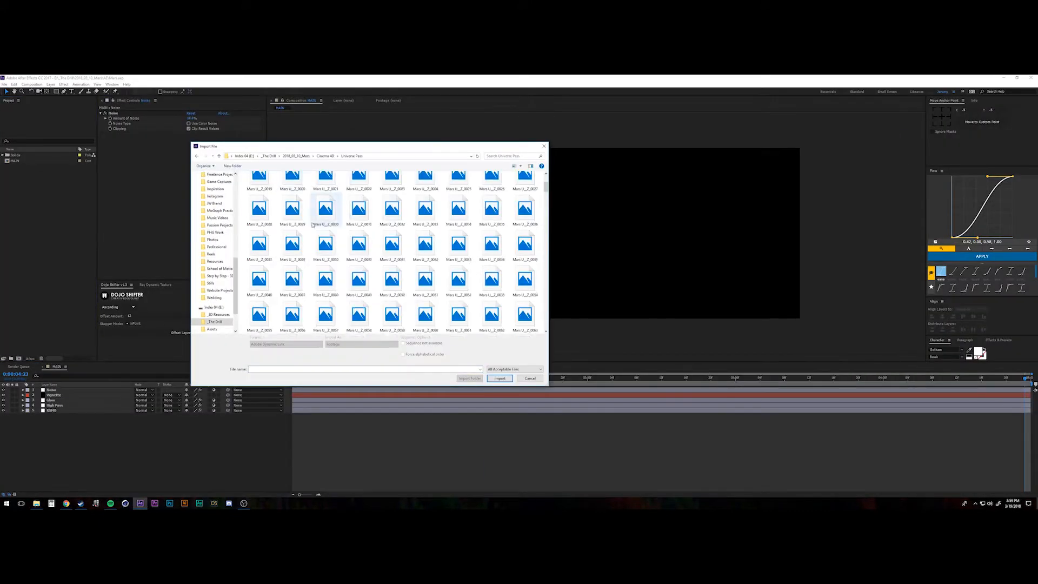
# Import the two Mars image sequences and place them beneath the MARS title and backdrop.
pyautogui.click(499, 378)
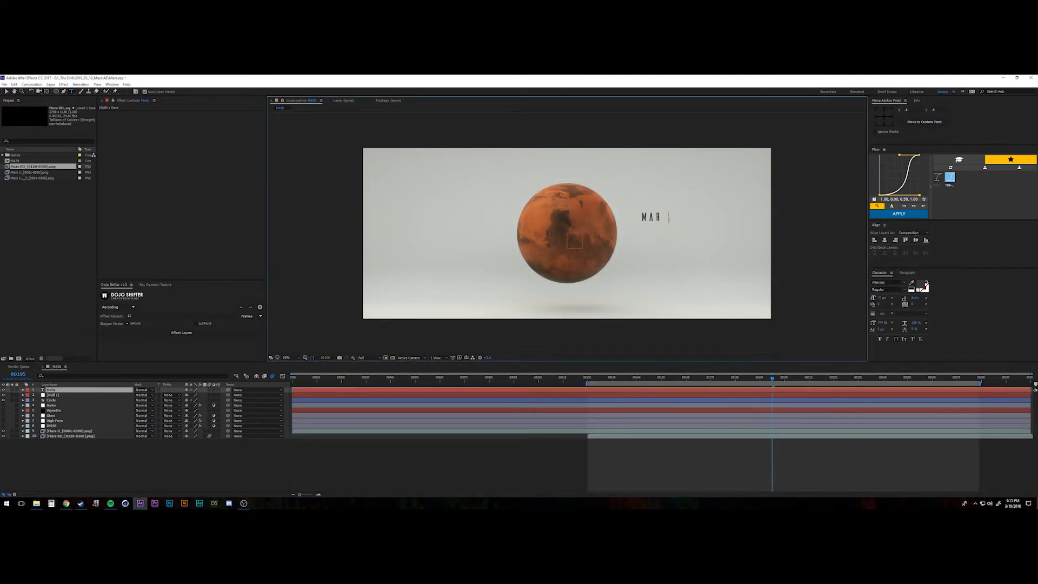
# Add star field and wireframe sequences with effect-laden adjustment layers.
pyautogui.click(890, 283)
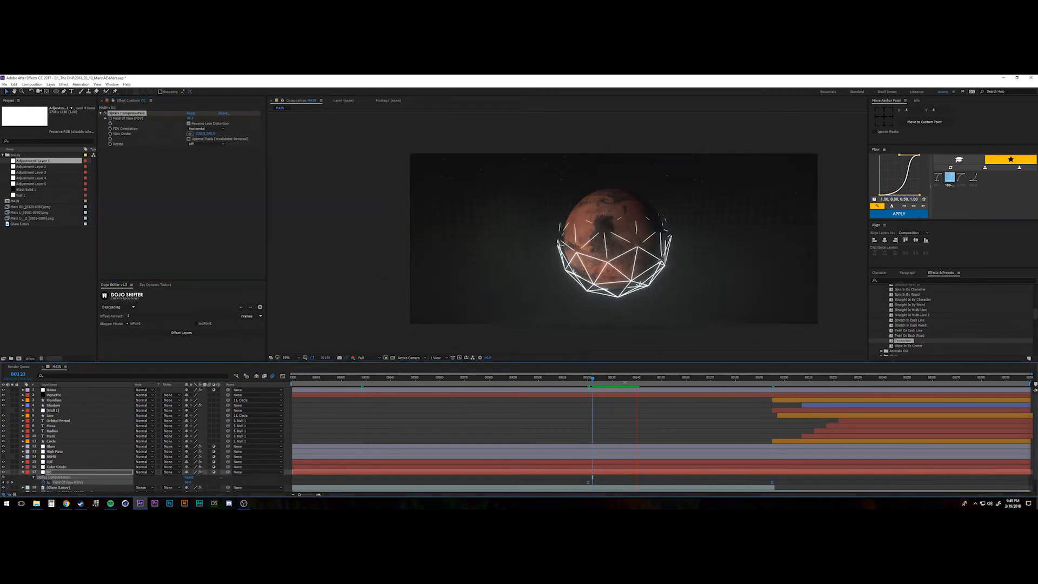
# Queue the Mars comp, set the QuickTime output file location, and render.
pyautogui.click(594, 377)
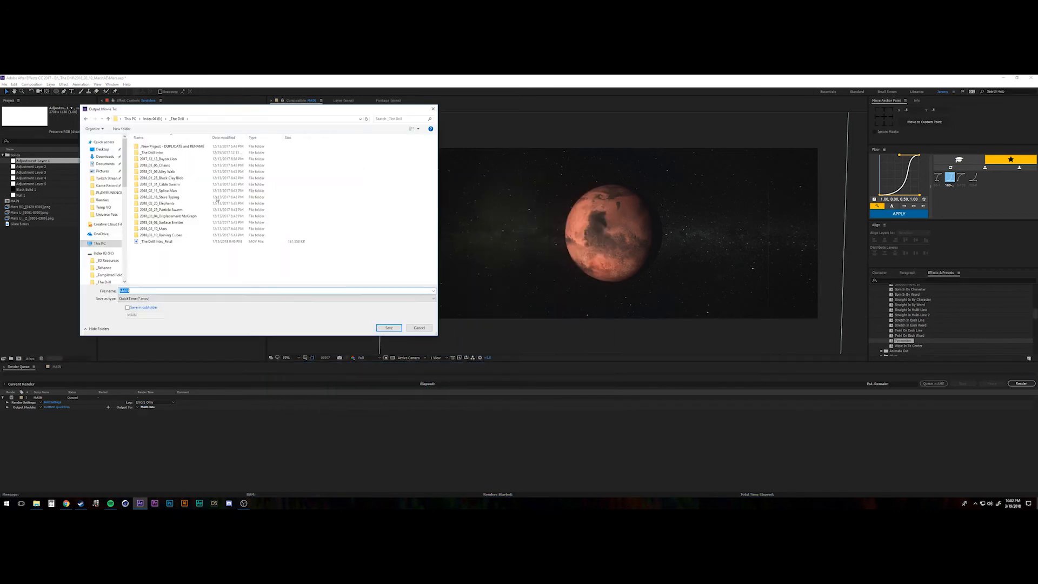
pyautogui.click(389, 328)
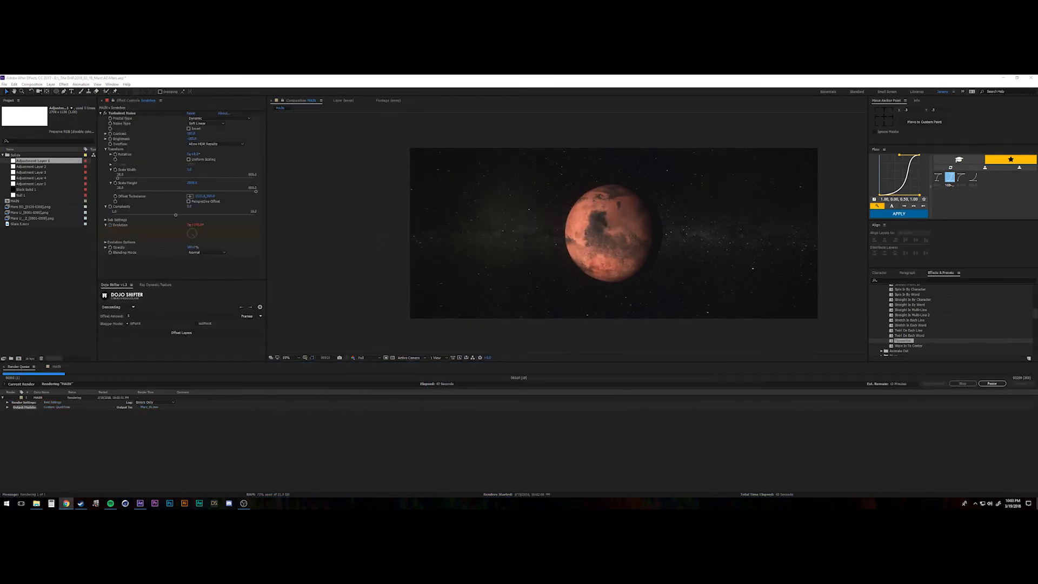